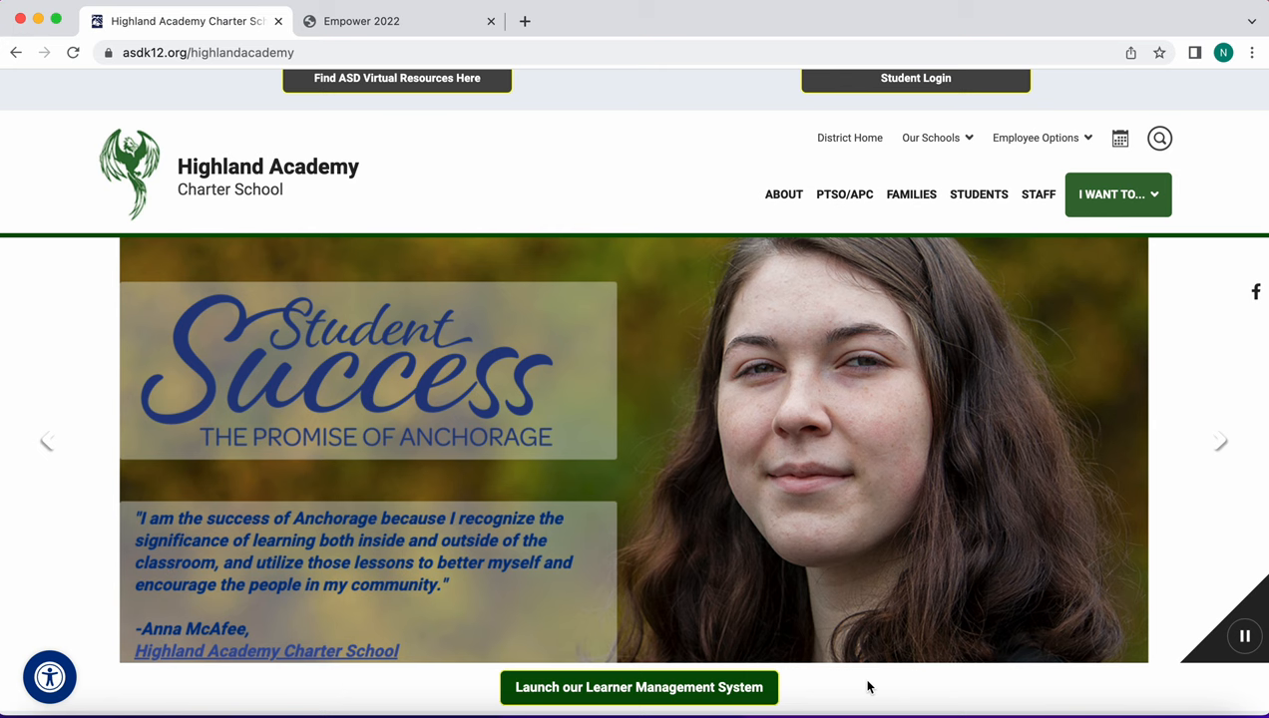
mouse_move(155, 103)
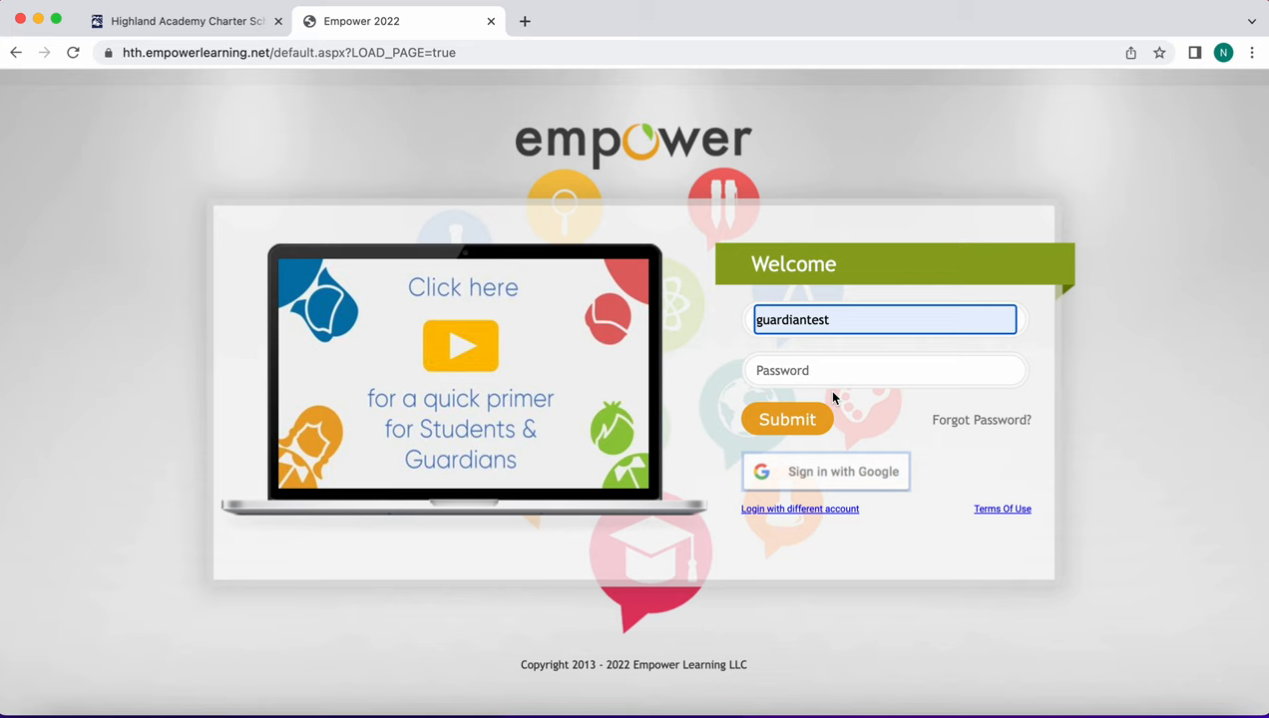
- Enter the guardian account password and submit the sign-in form
click(787, 419)
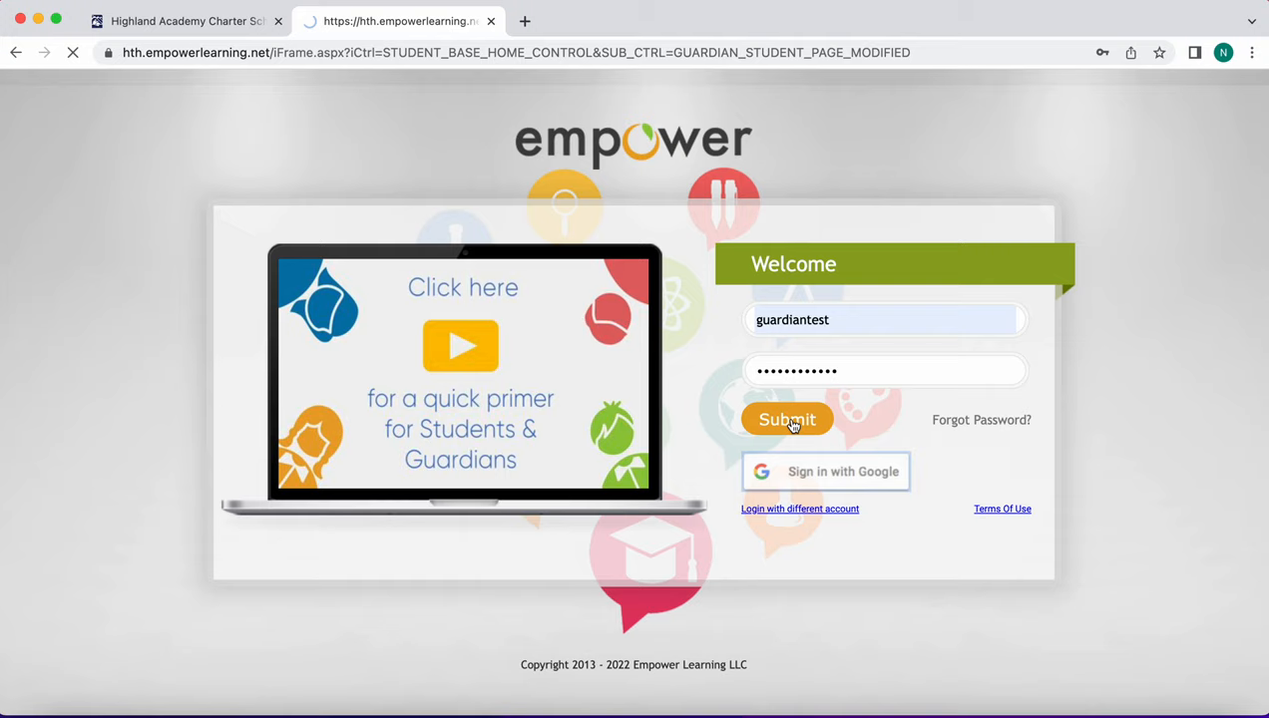
click(786, 419)
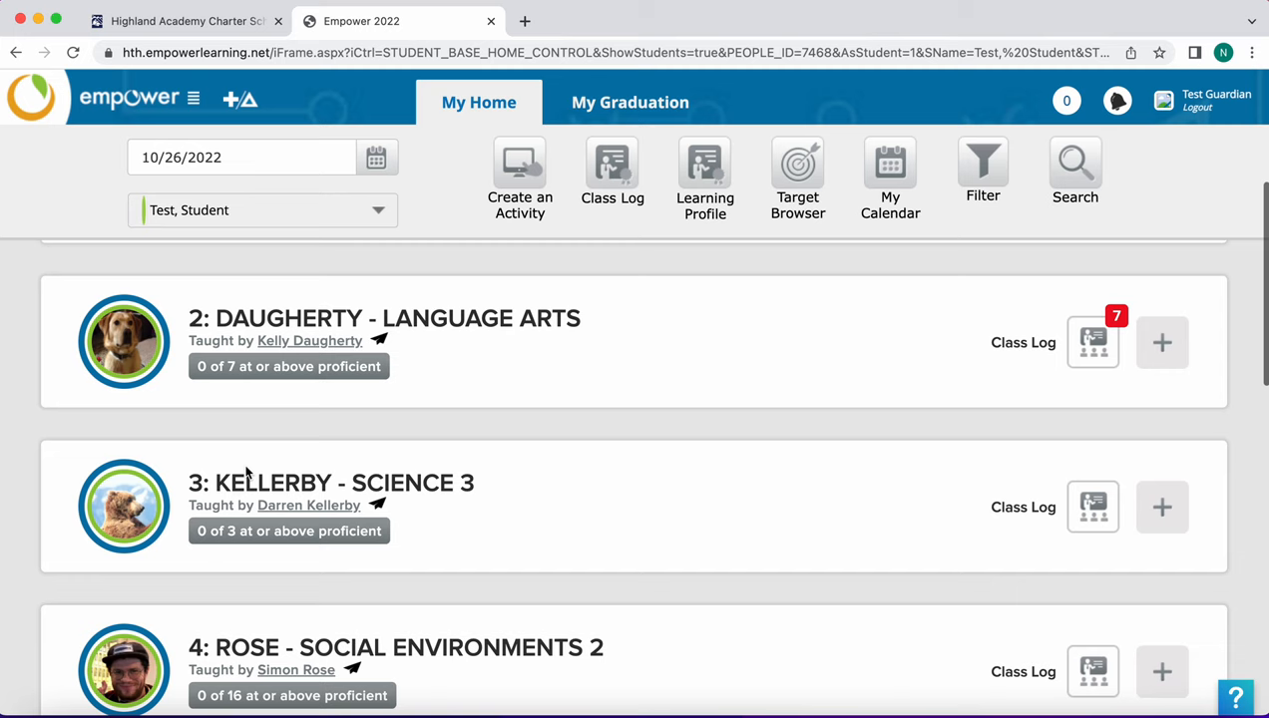
- Scroll through the class cards for Language Arts, Science 3 and Social Environments 2
scroll(down, 3)
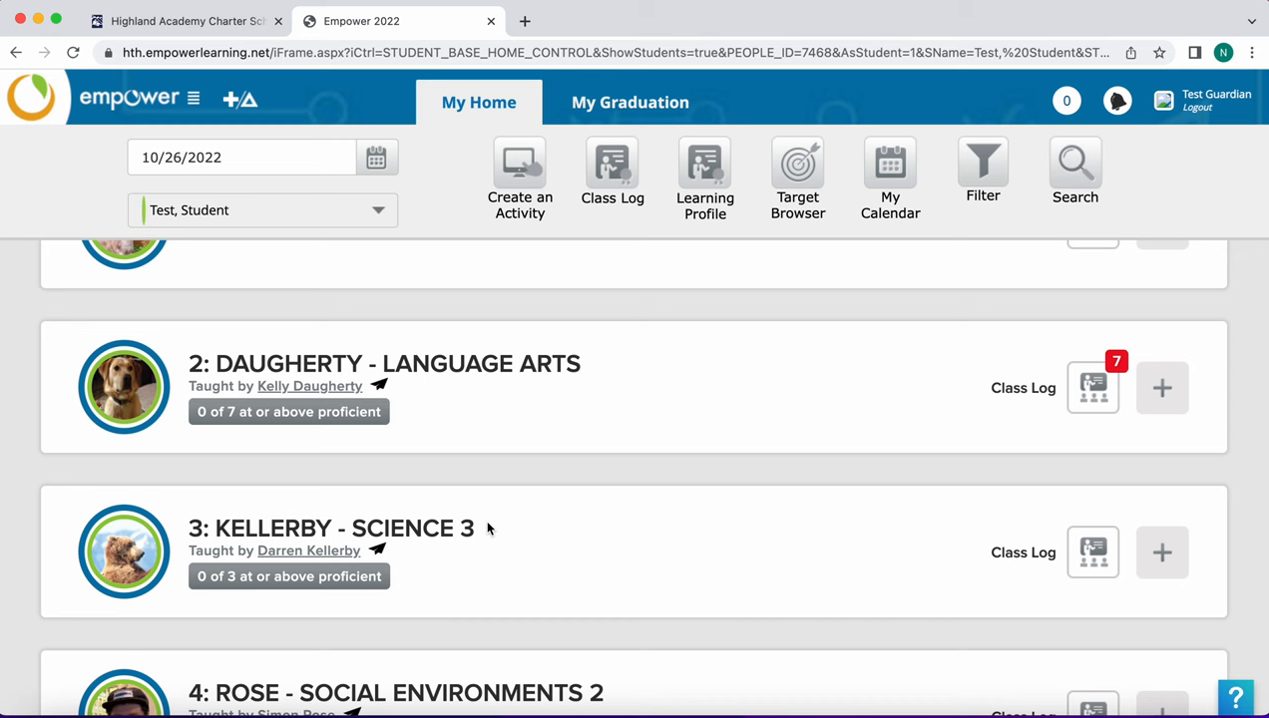
scroll(down, 3)
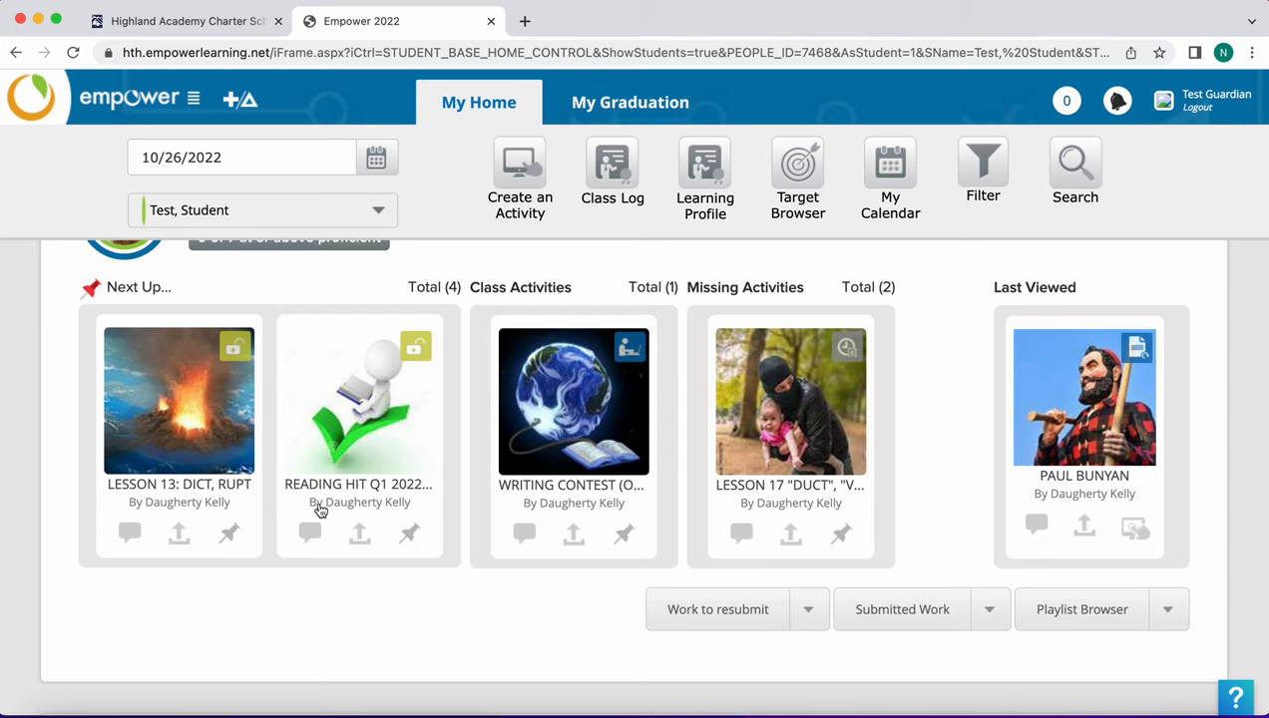
mouse_move(556, 476)
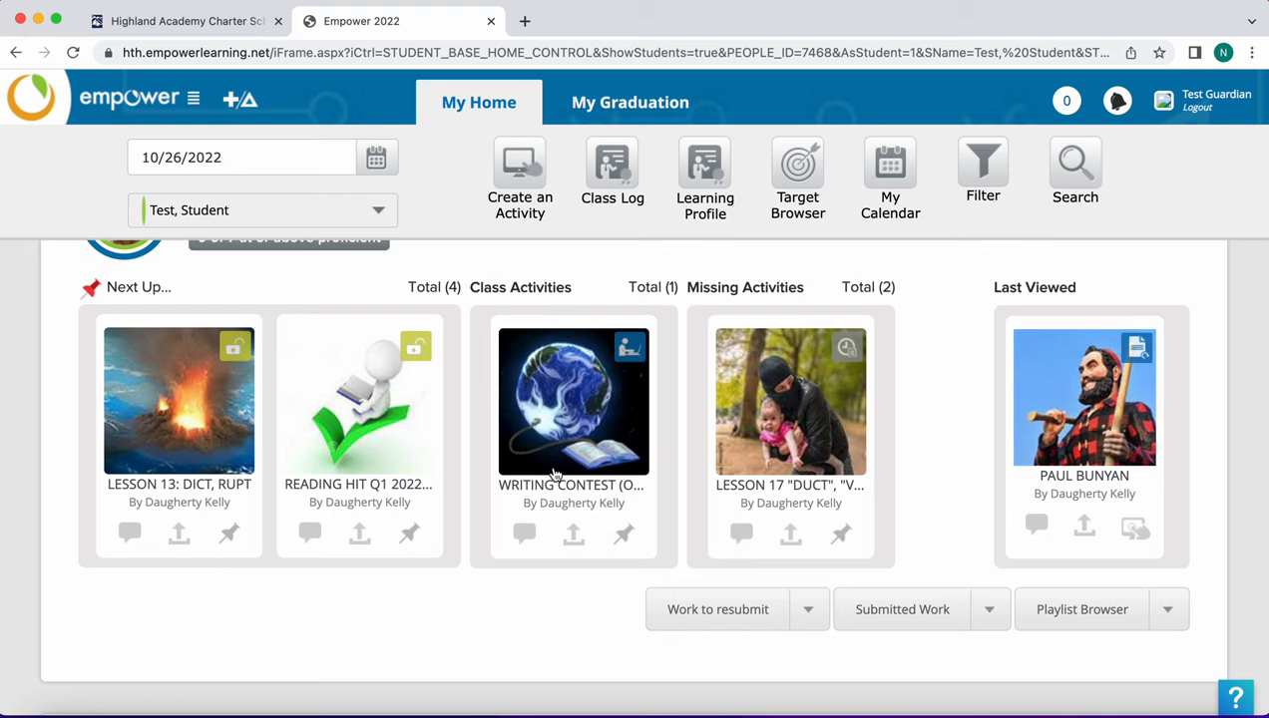
mouse_move(569, 372)
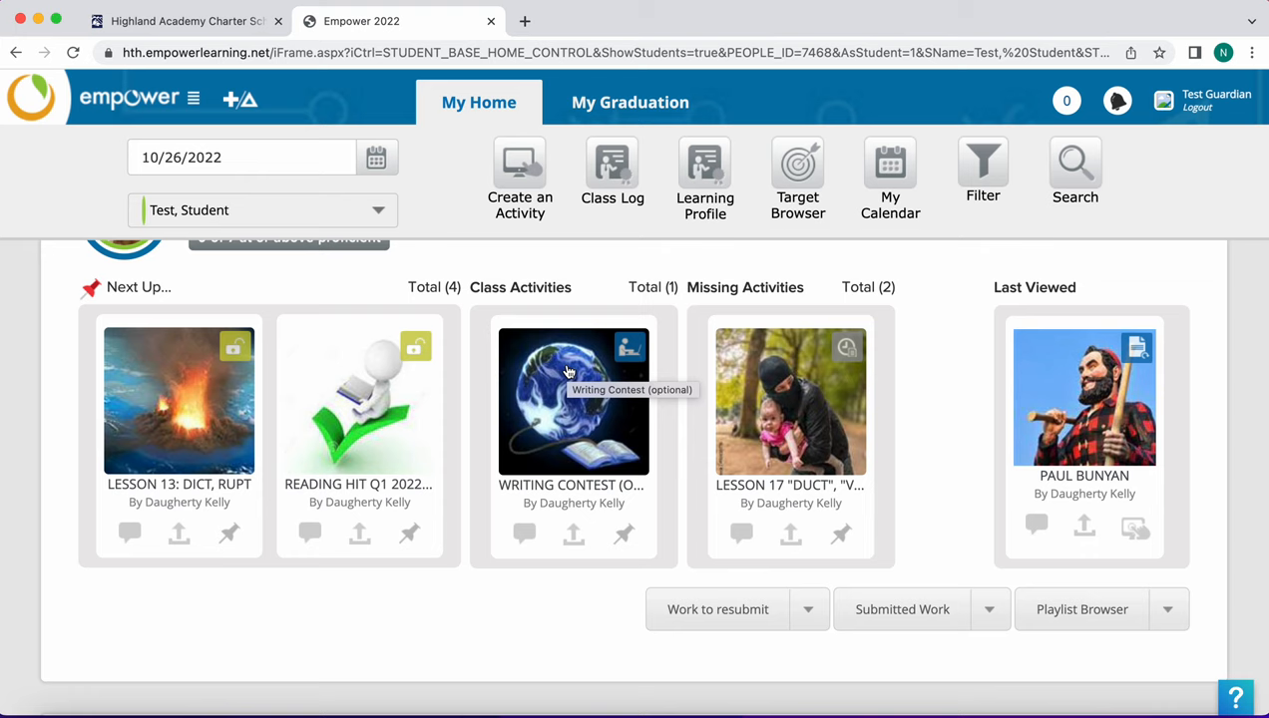
- Scroll to the Missing Activities list showing Q1 22 Word Roots and the Writing Contest
scroll(down, 3)
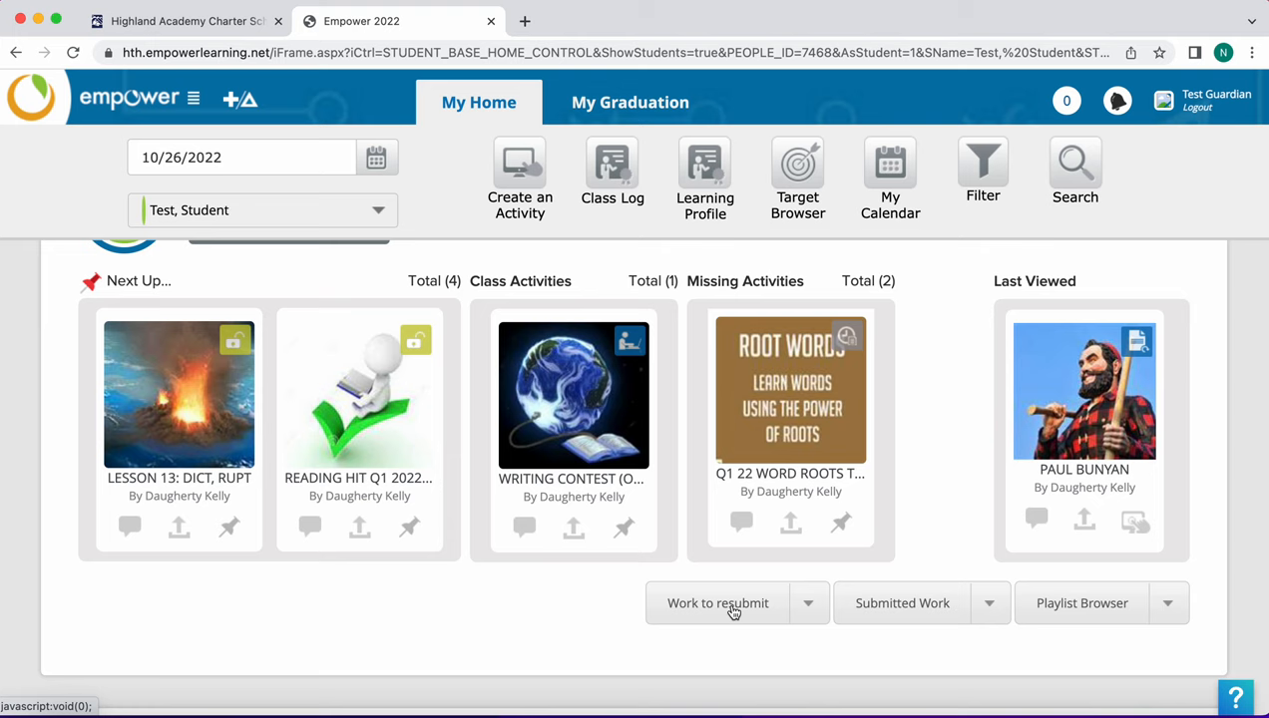
- List the work to resubmit: Paul Bunyan and Blind Boy
click(717, 602)
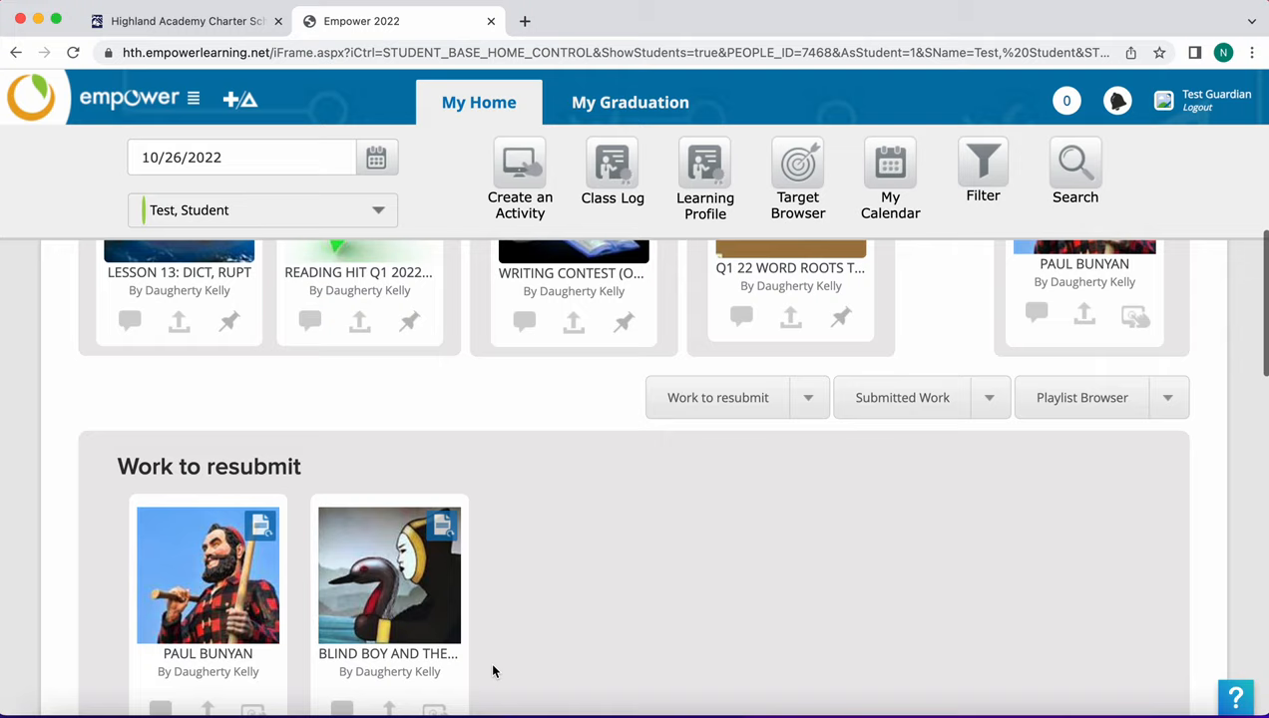
scroll(down, 3)
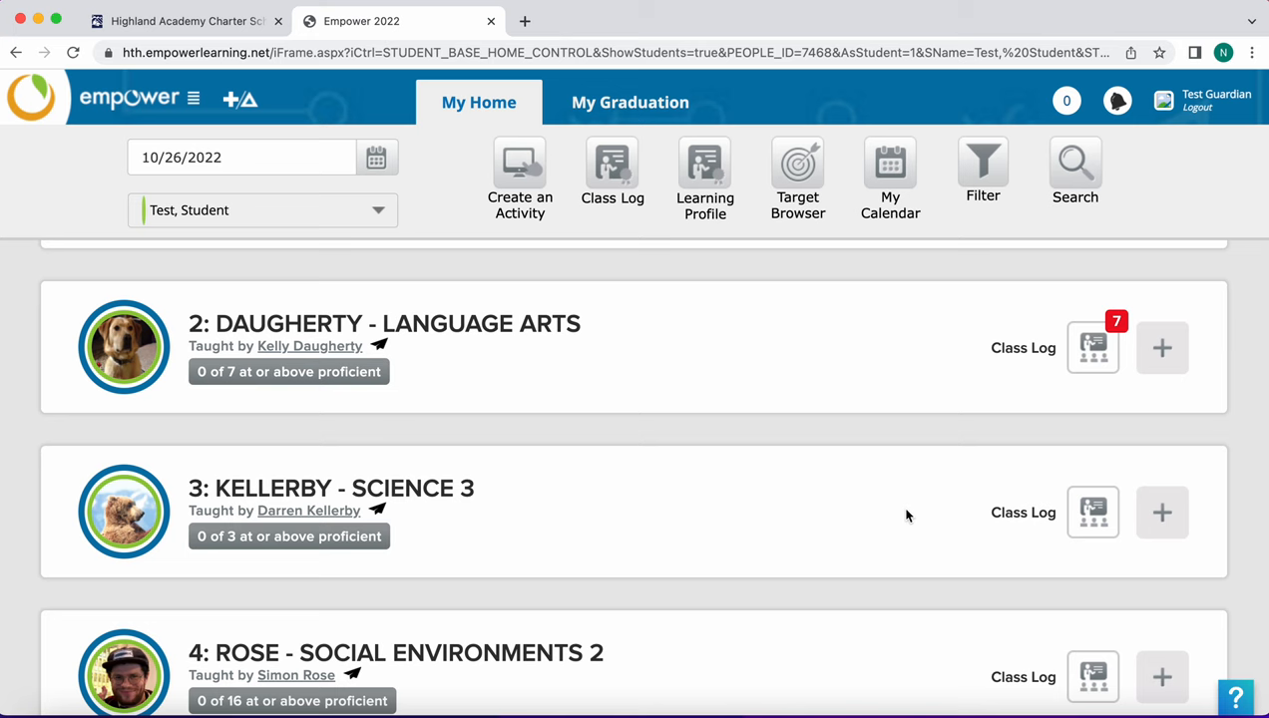
click(1092, 347)
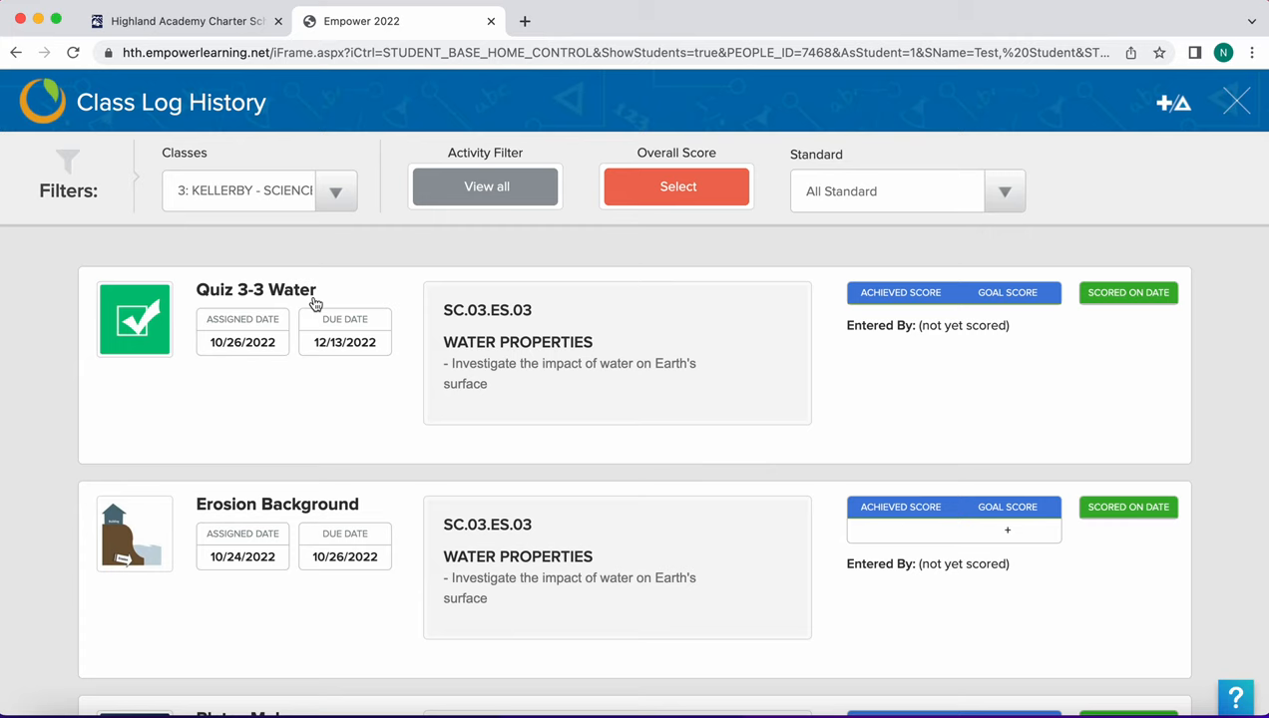
mouse_move(529, 332)
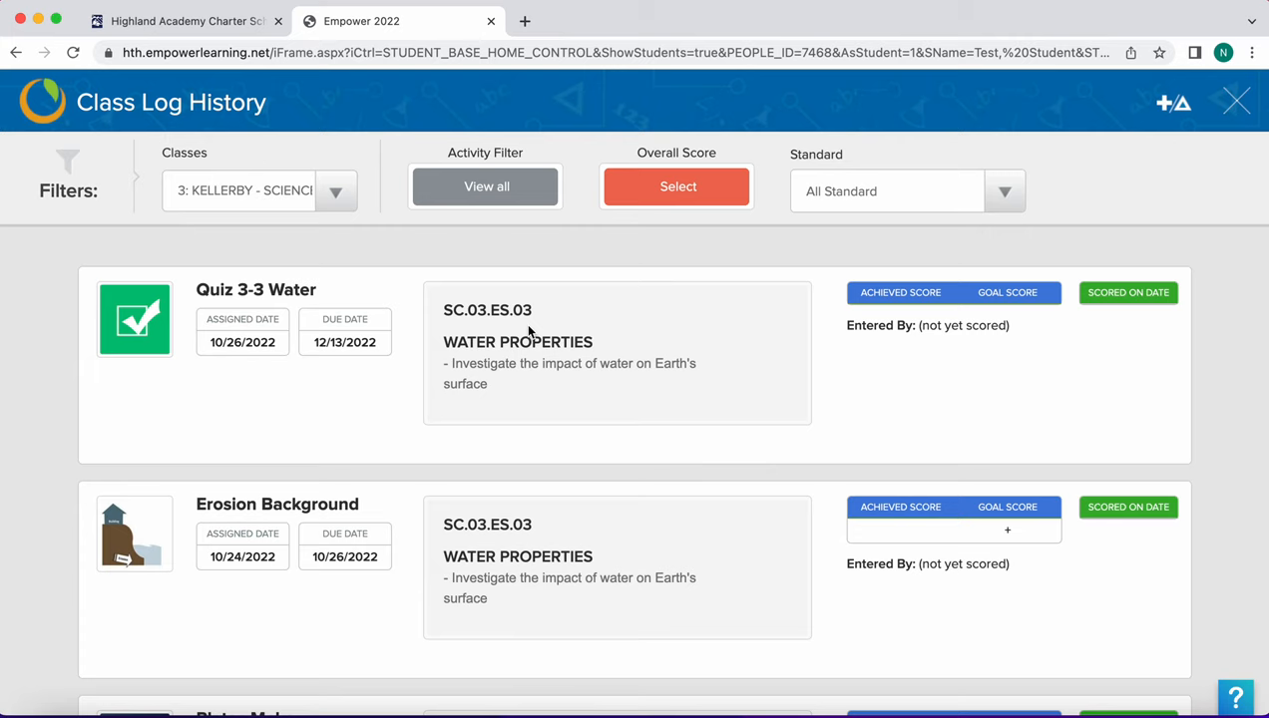
mouse_move(936, 279)
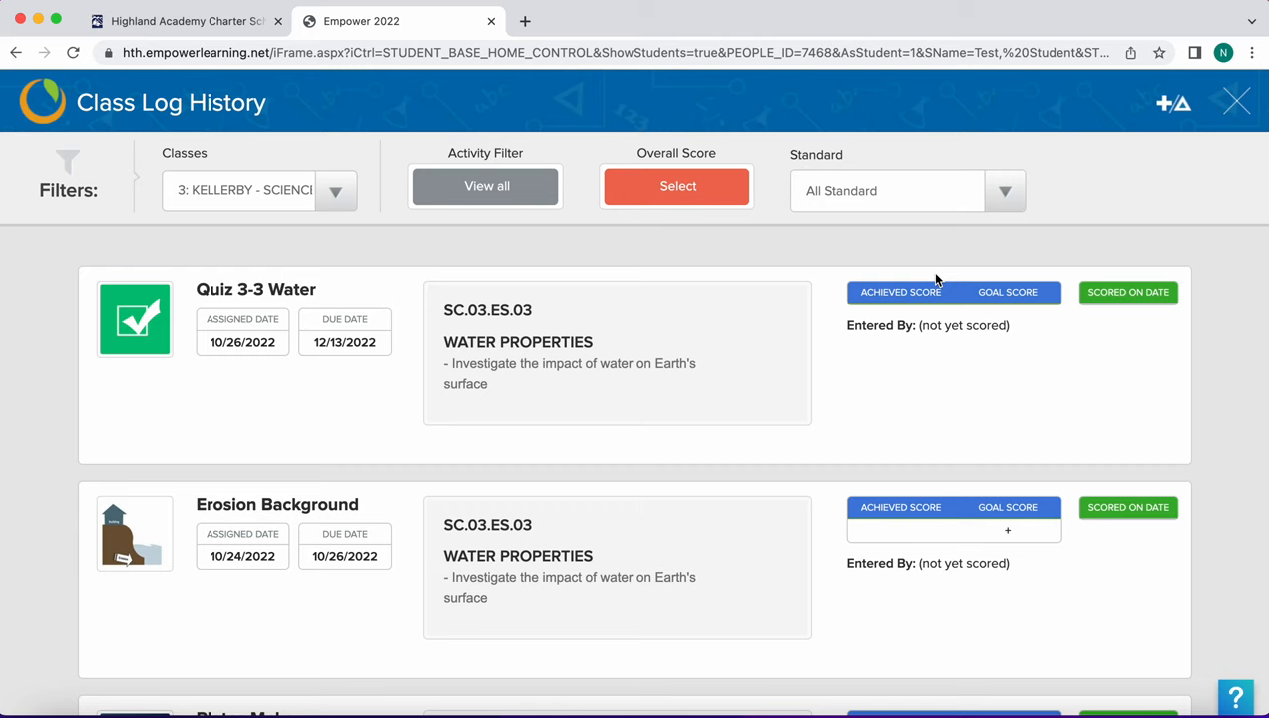
click(1235, 101)
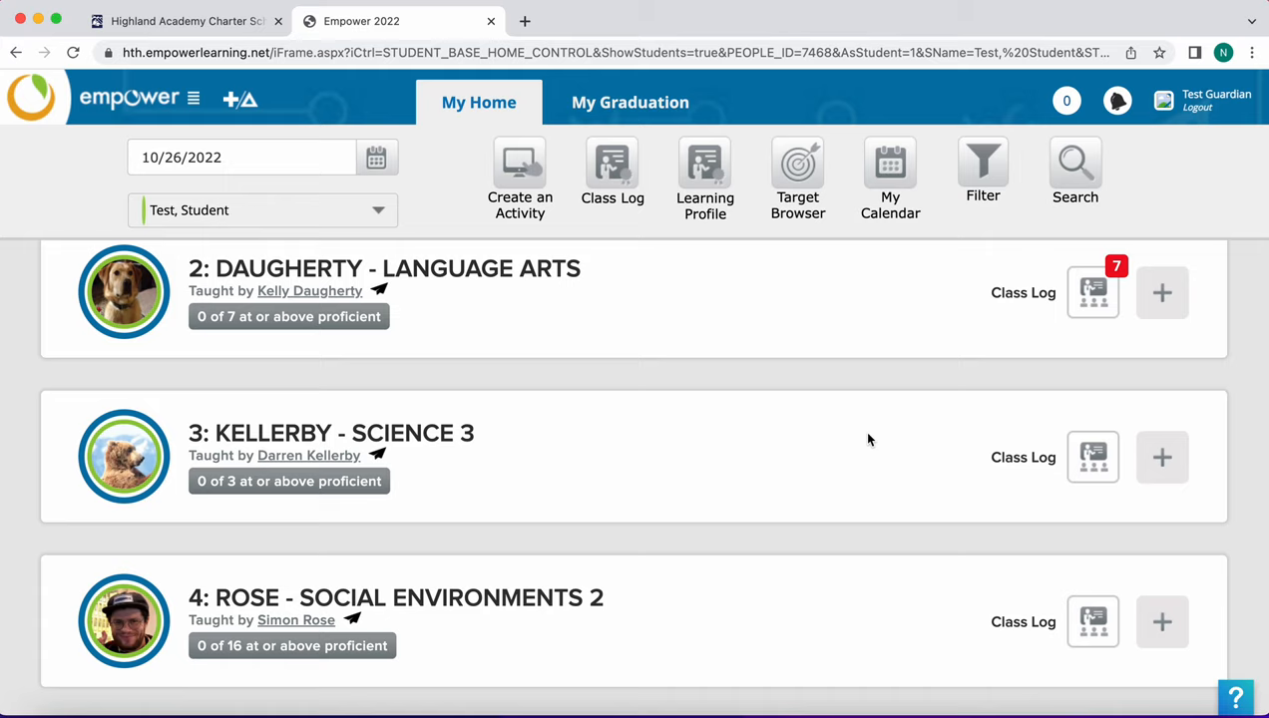
scroll(down, 3)
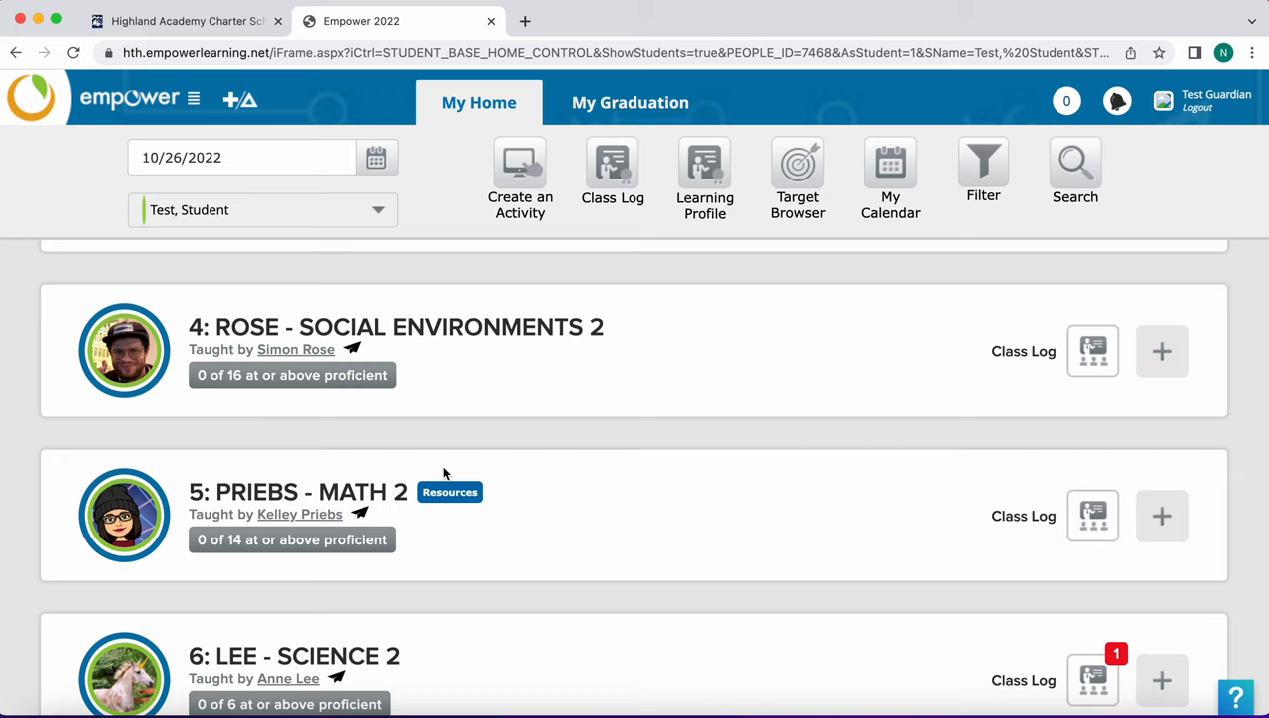
click(449, 491)
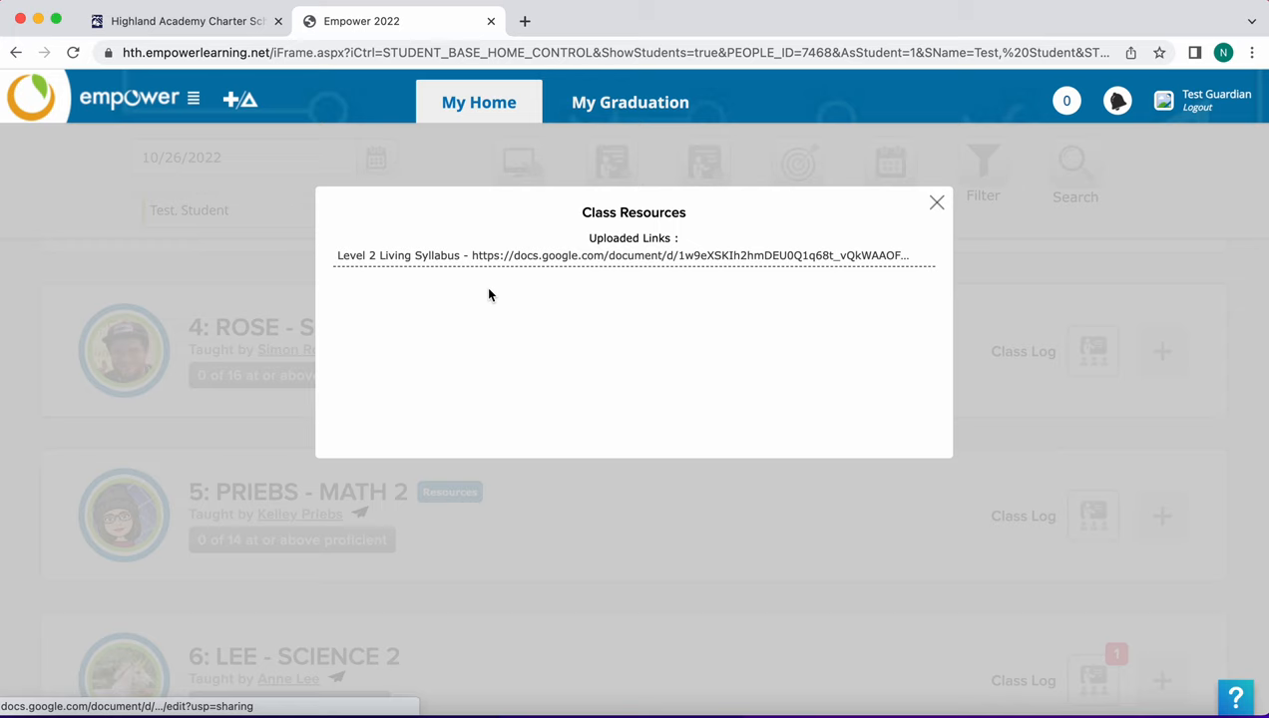
click(936, 203)
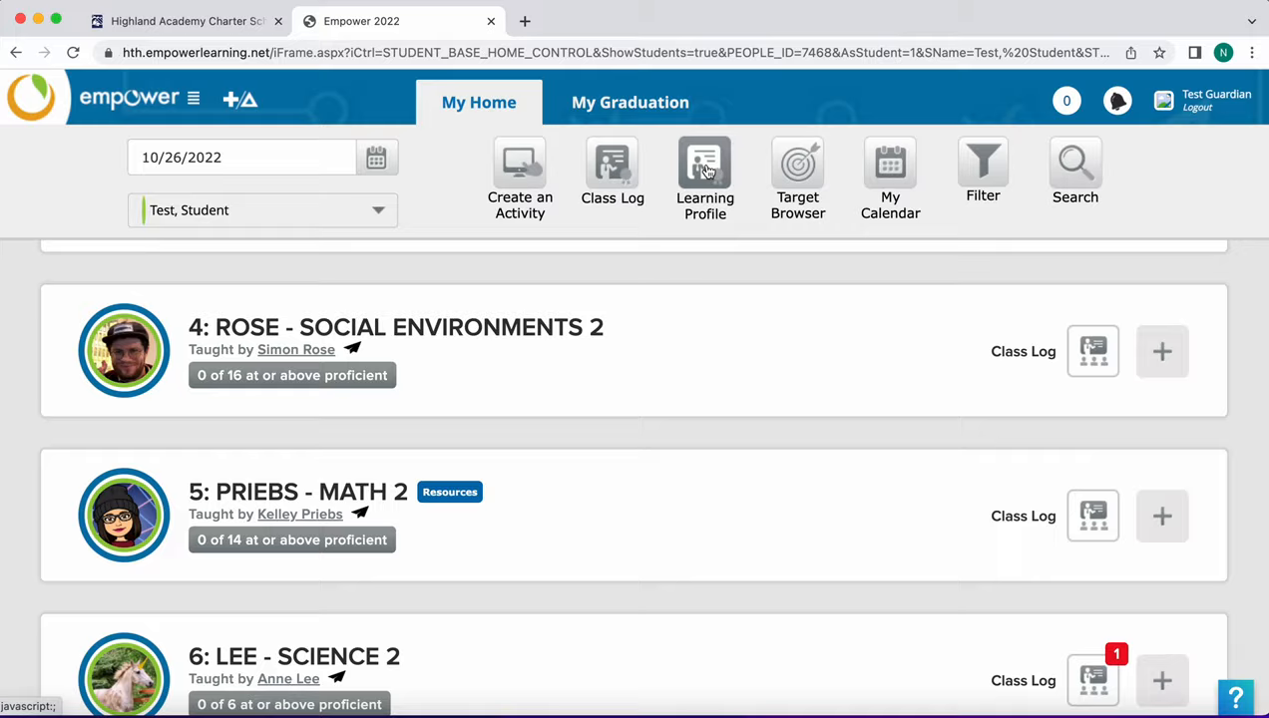
- Open the student's Learning Profile and scroll to the evidence items, including the Q1 progress report
click(704, 169)
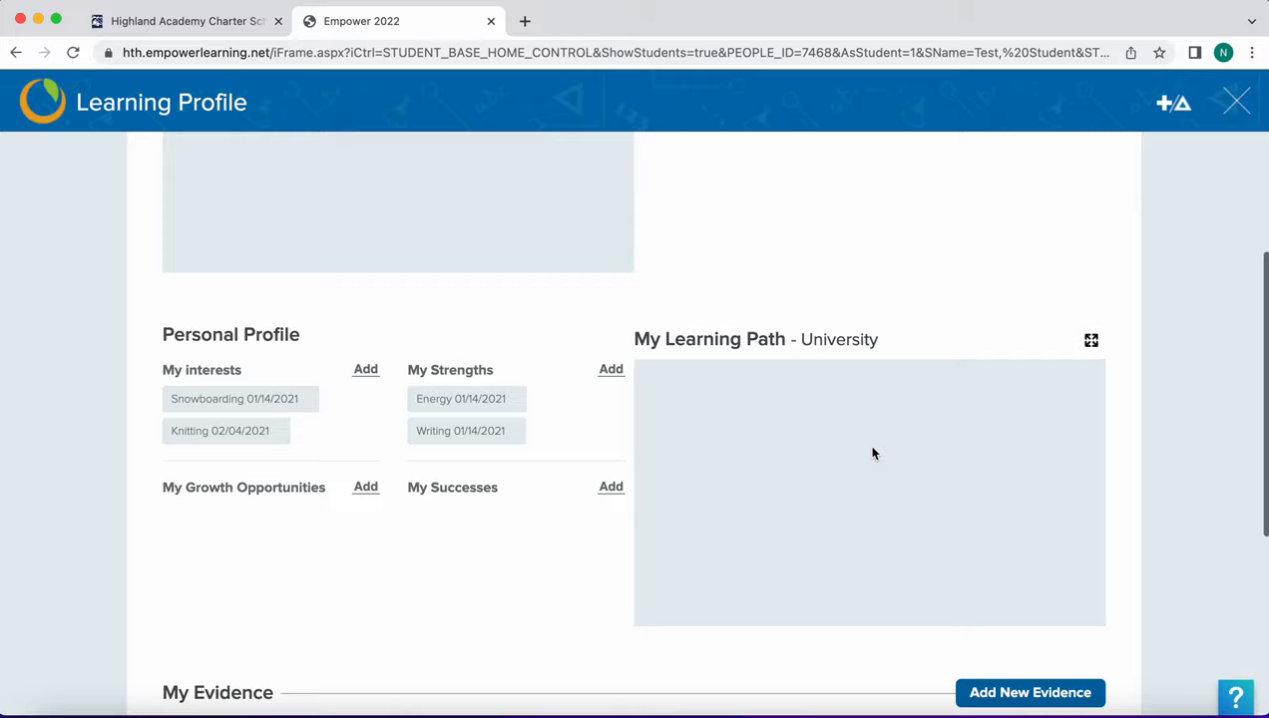
scroll(down, 3)
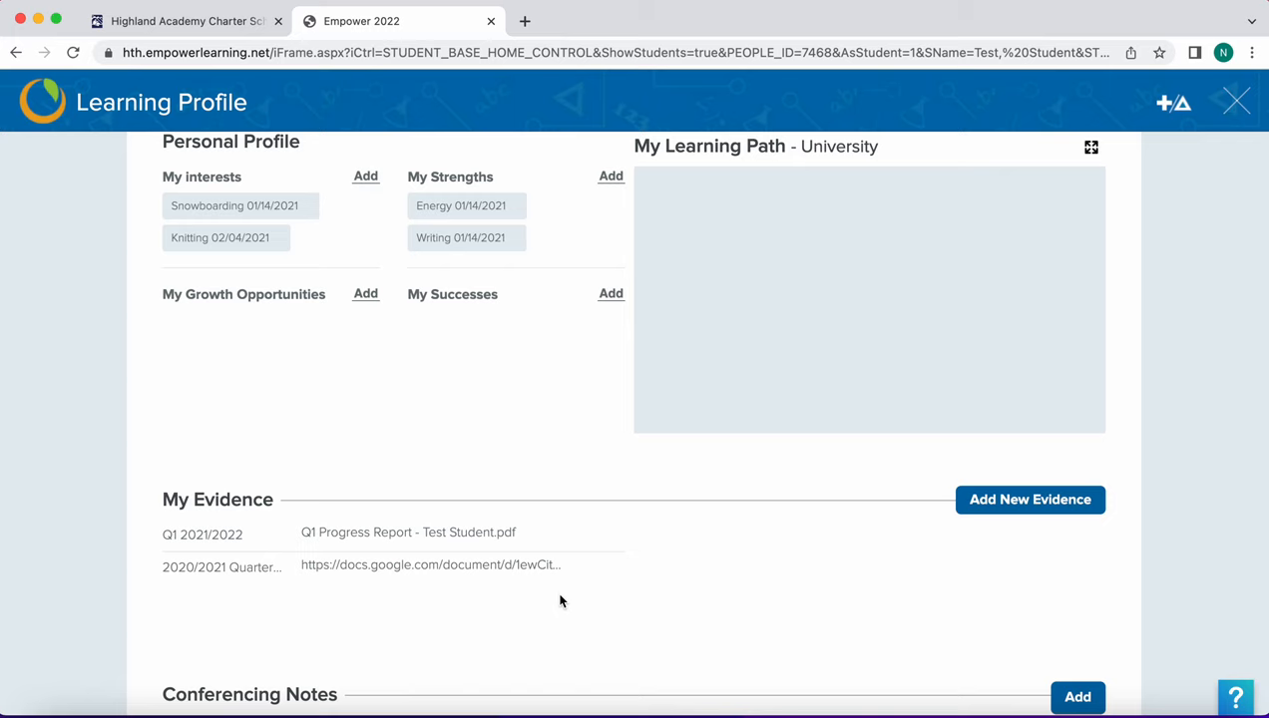